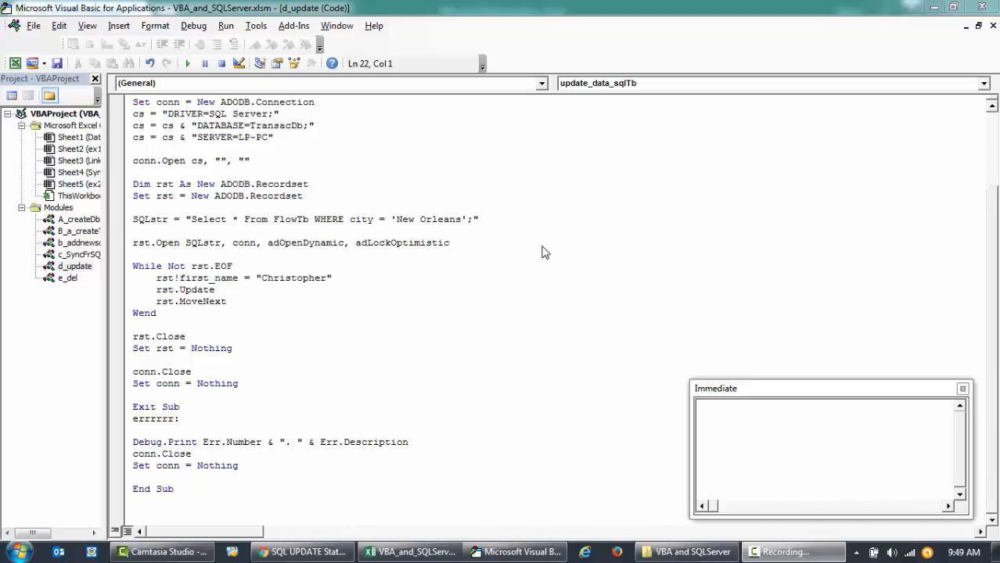
mouse_move(500, 334)
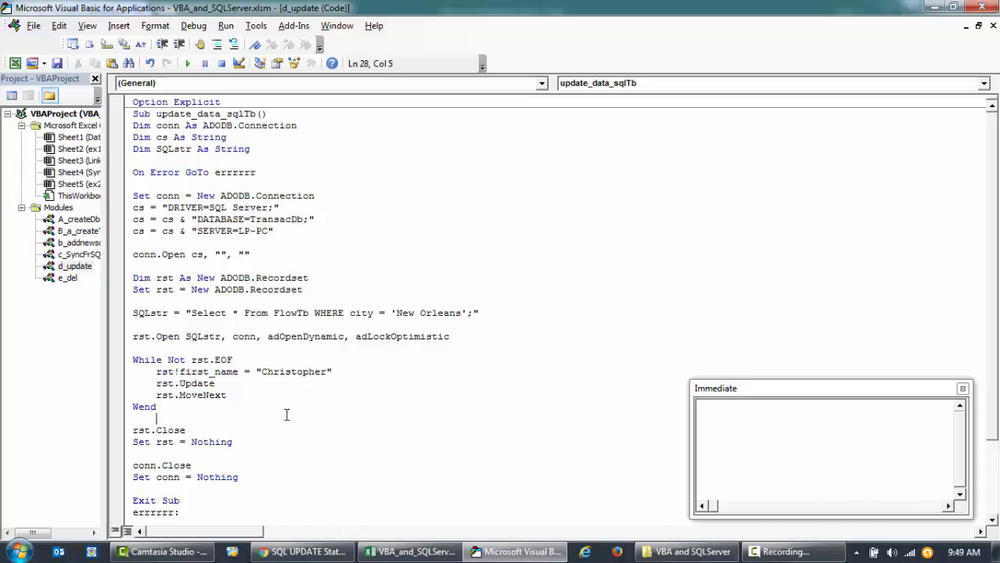
Step: Note the W3Schools SQL UPDATE page URL in an untitled Notepad document and return to the VBA editor
scroll("down", 3)
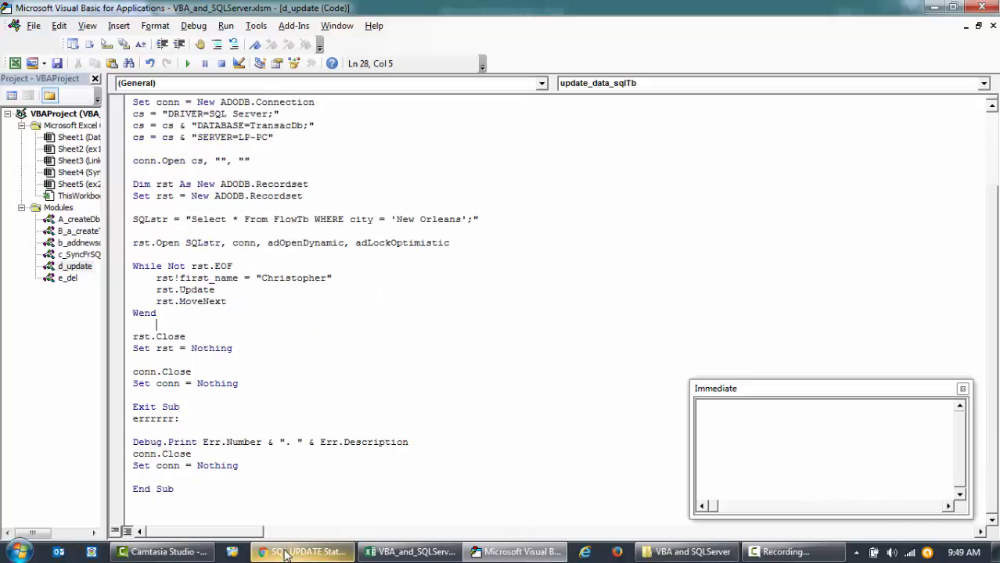
mouse_move(297, 552)
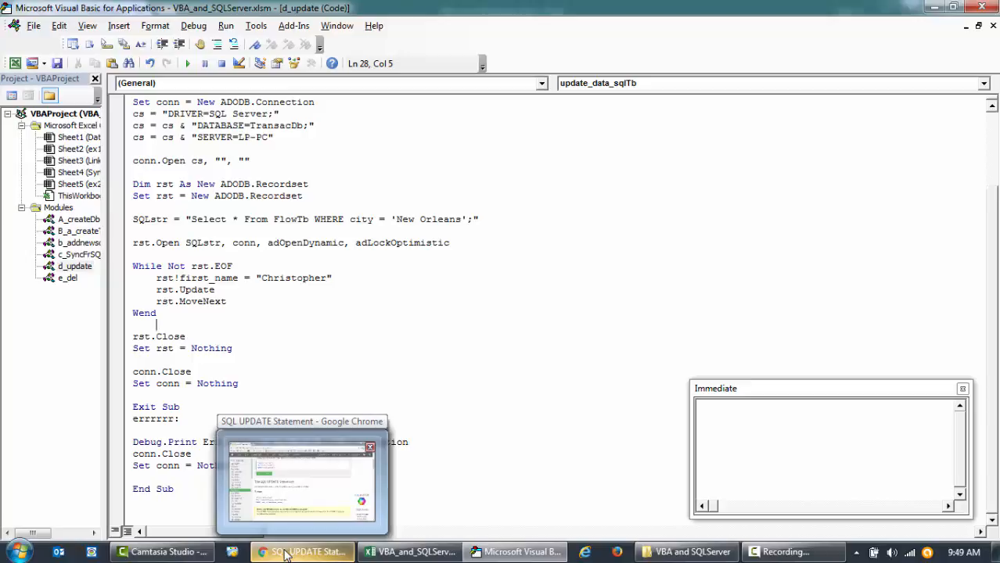
left_click(297, 552)
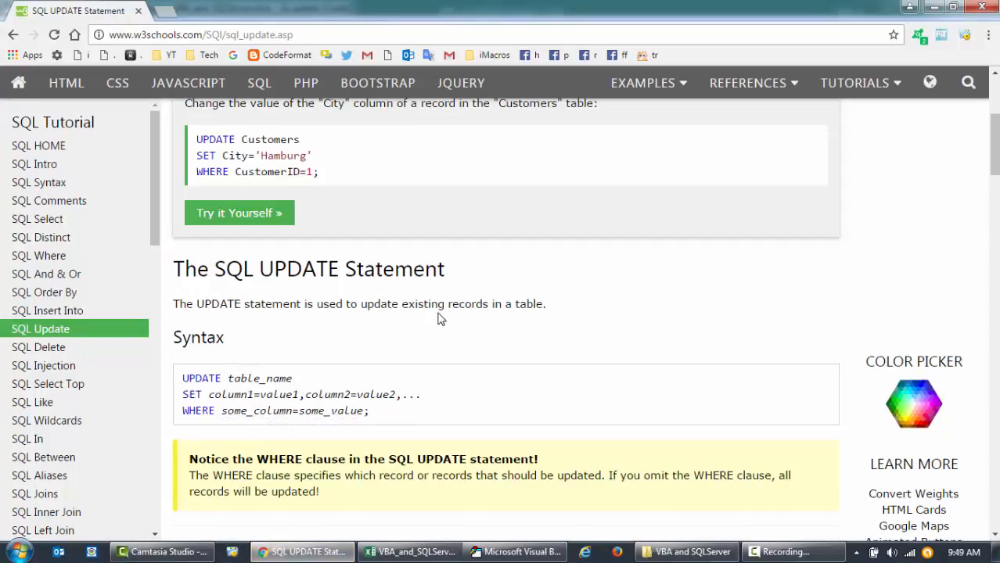
scroll("down", 3)
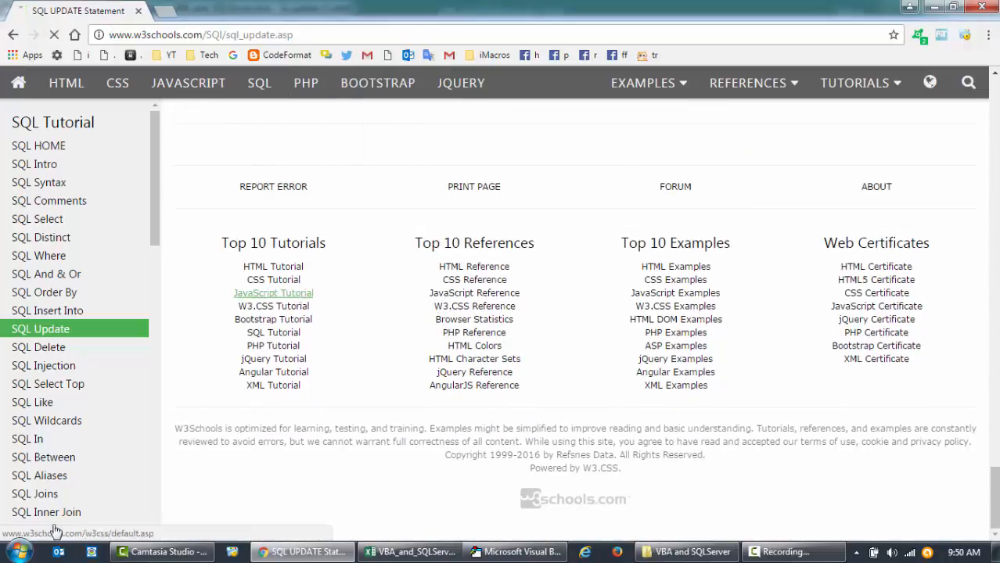
left_click(273, 293)
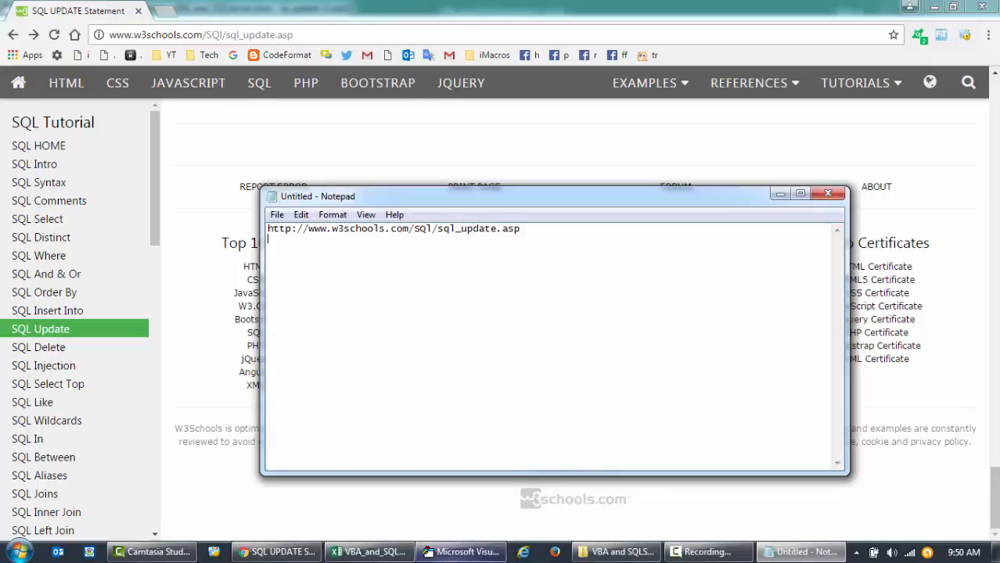
left_click(460, 552)
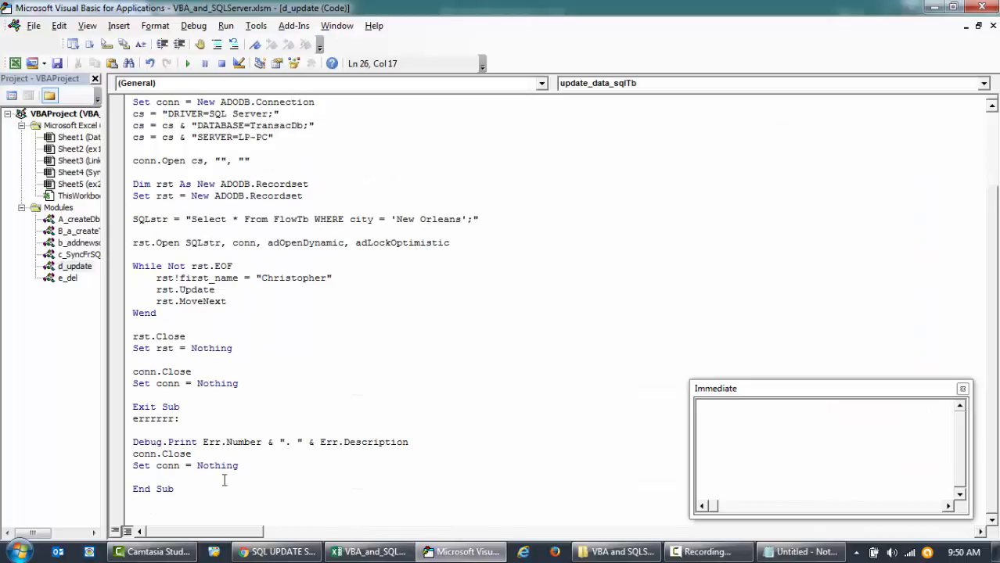
Step: Duplicate the update macro below End Sub as update_data_sqlTb_ex2 and go back to the tutorial
key("ctrl+a")
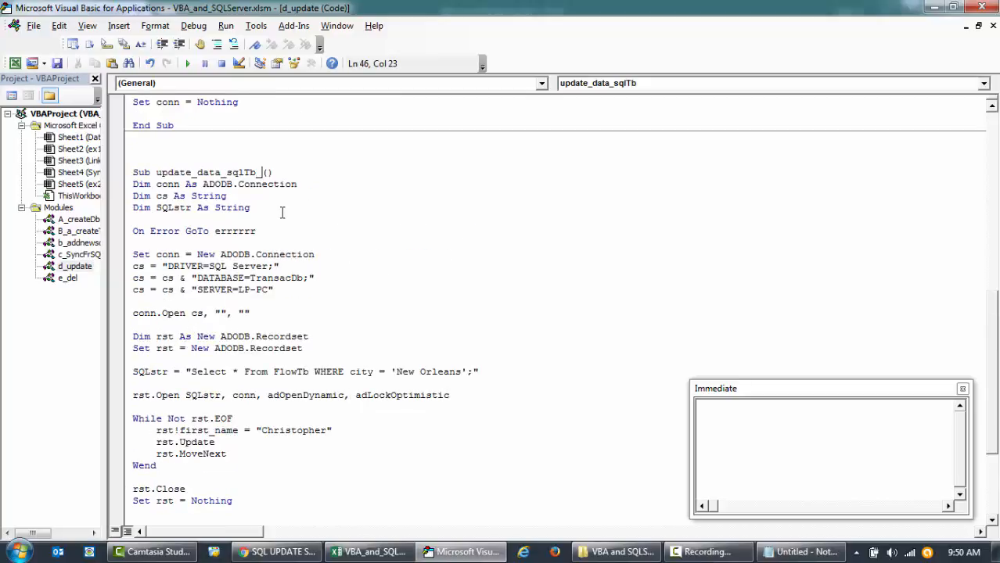
type("ex2")
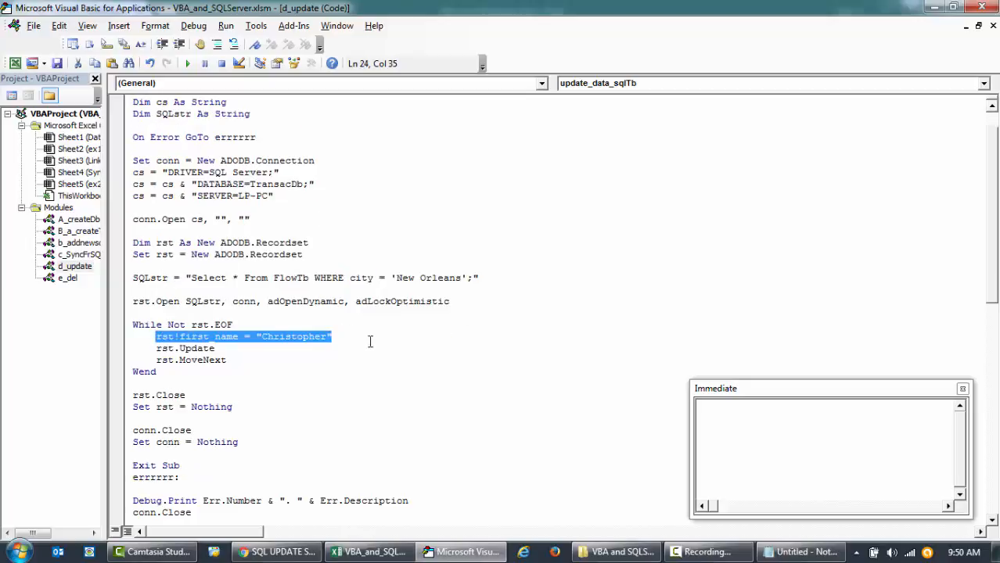
left_click(370, 342)
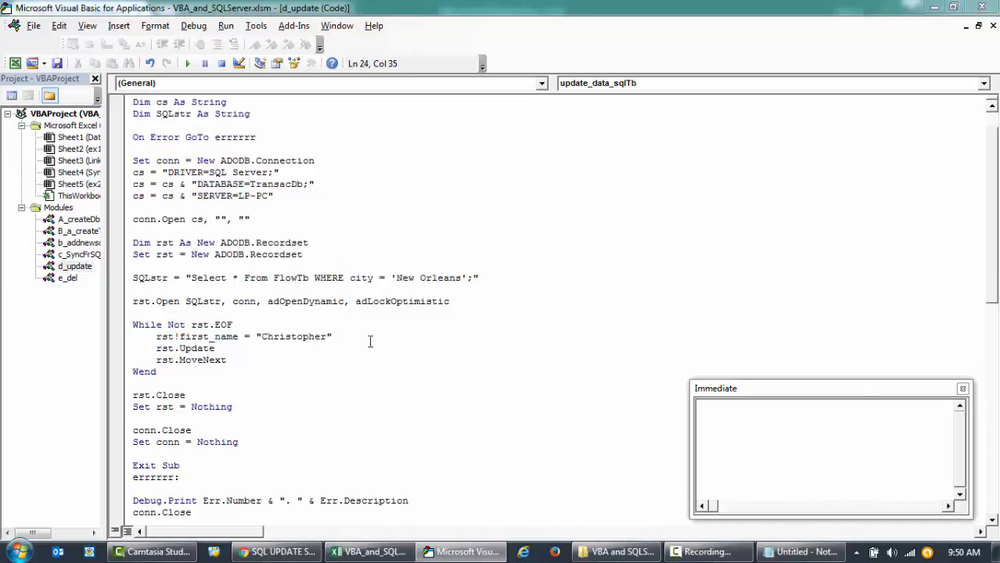
left_click(276, 552)
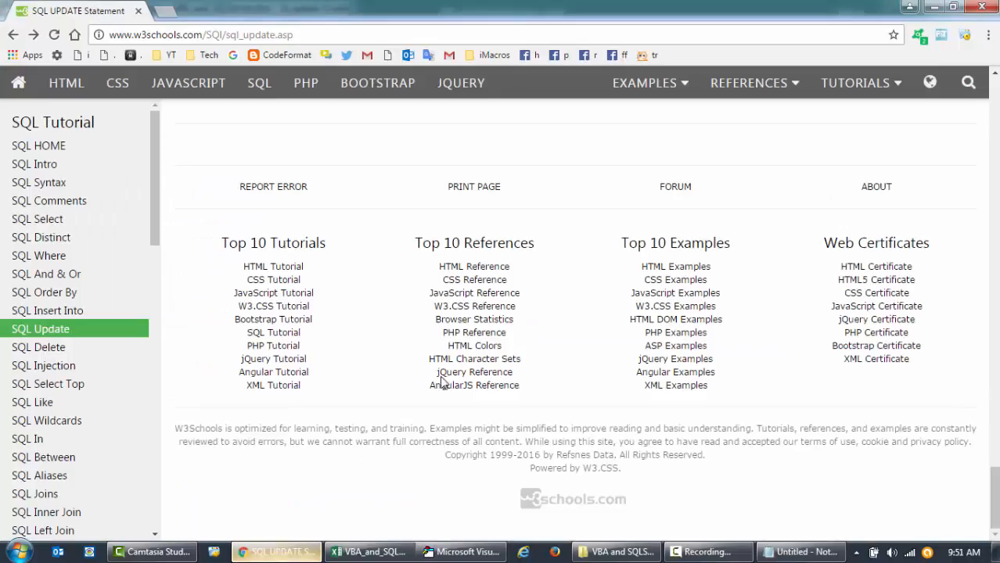
Step: Scroll up to the W3Schools UPDATE Customers example setting City to Hamburg
scroll("up", 3)
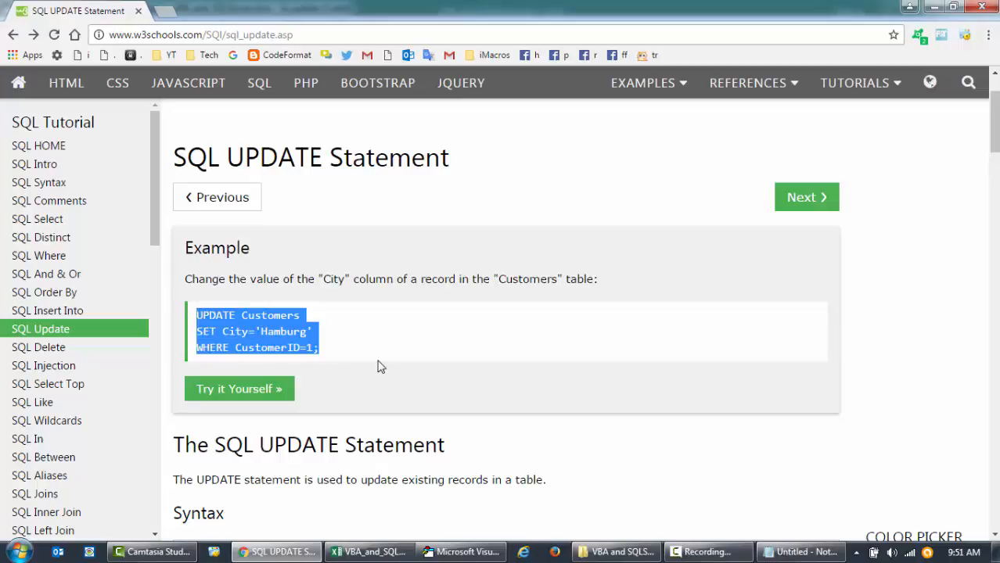
mouse_move(245, 343)
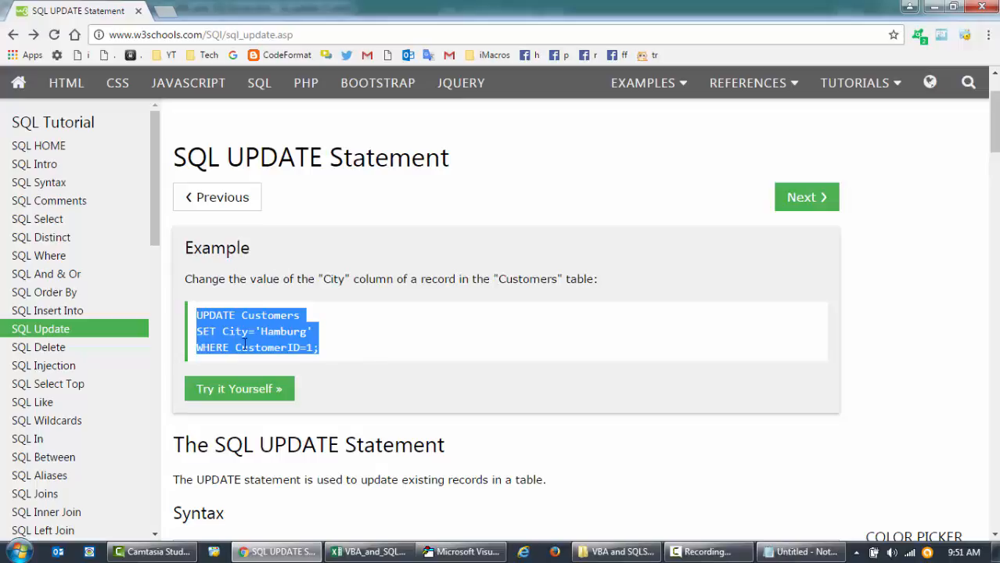
mouse_move(375, 351)
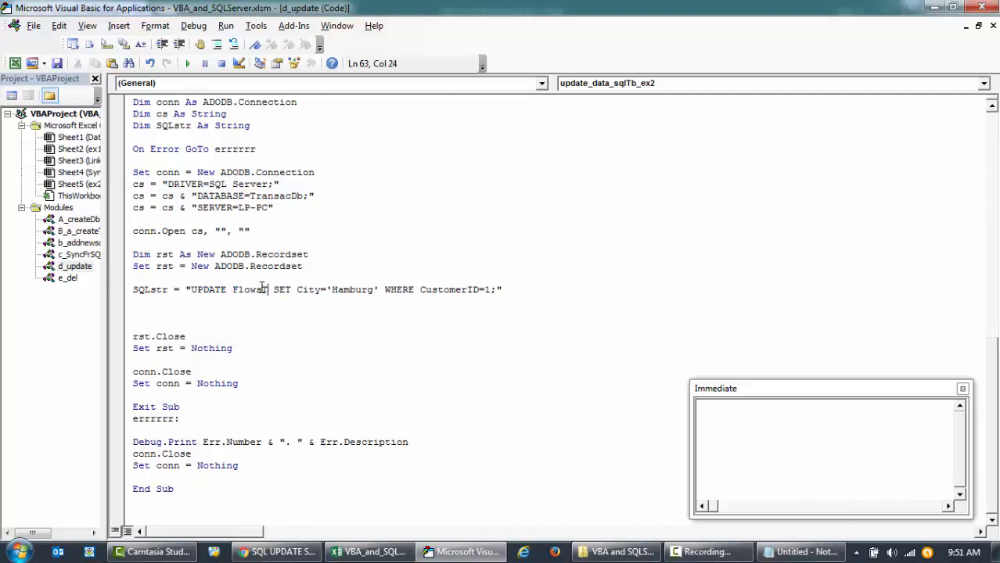
Step: Confirm the column name in the Sync sheet and set the query's SET column to last_name
left_click(282, 552)
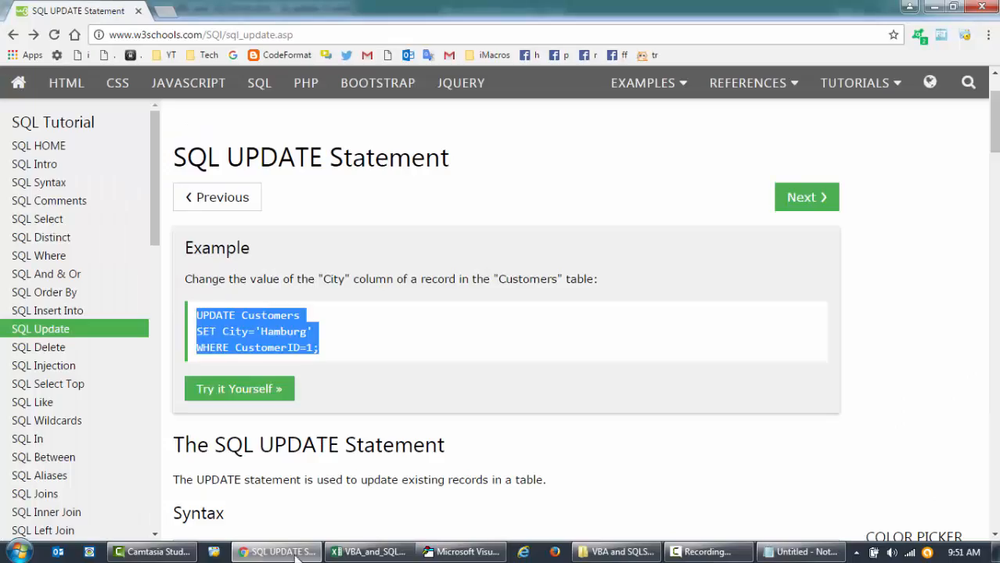
left_click(369, 552)
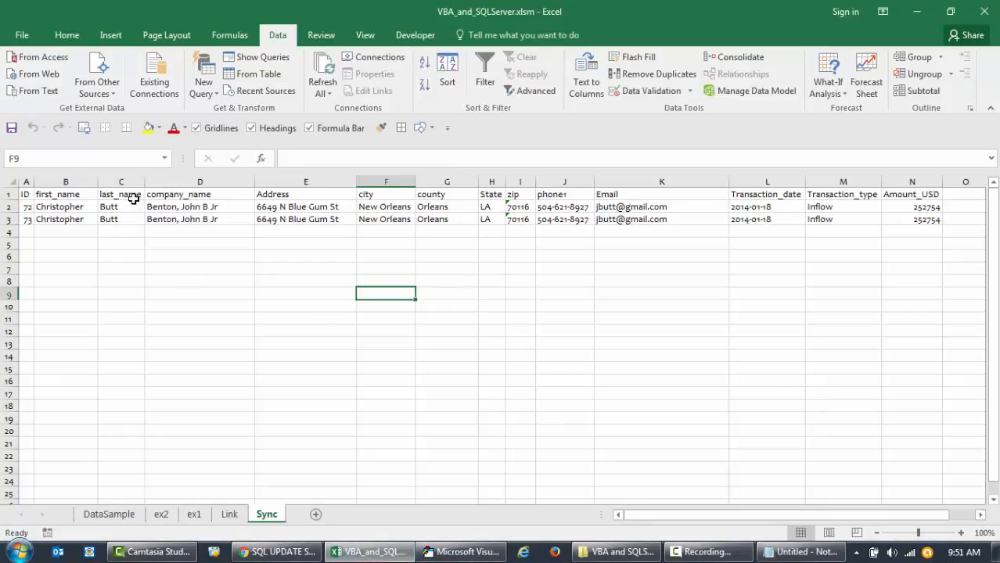
double_click(120, 194)
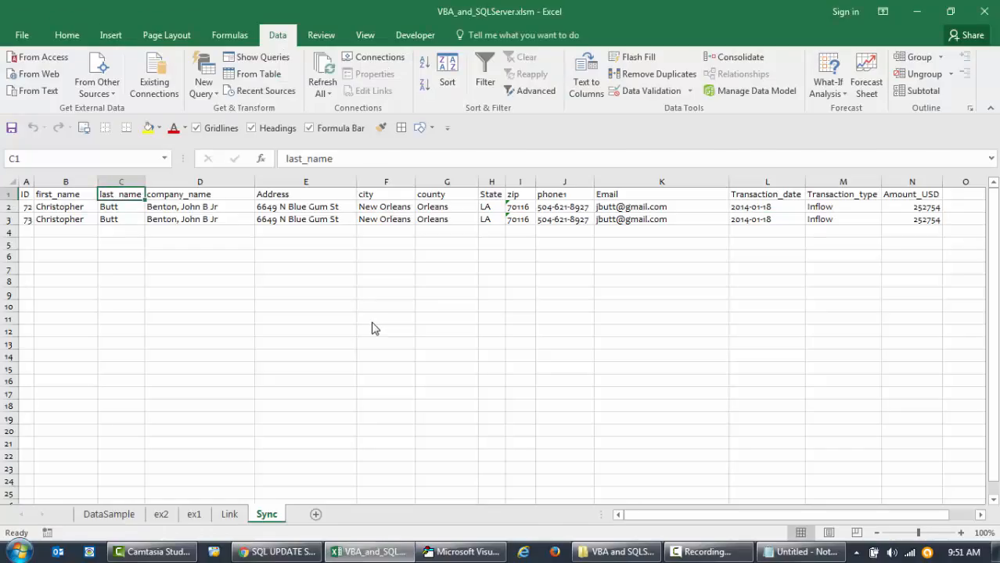
left_click(461, 552)
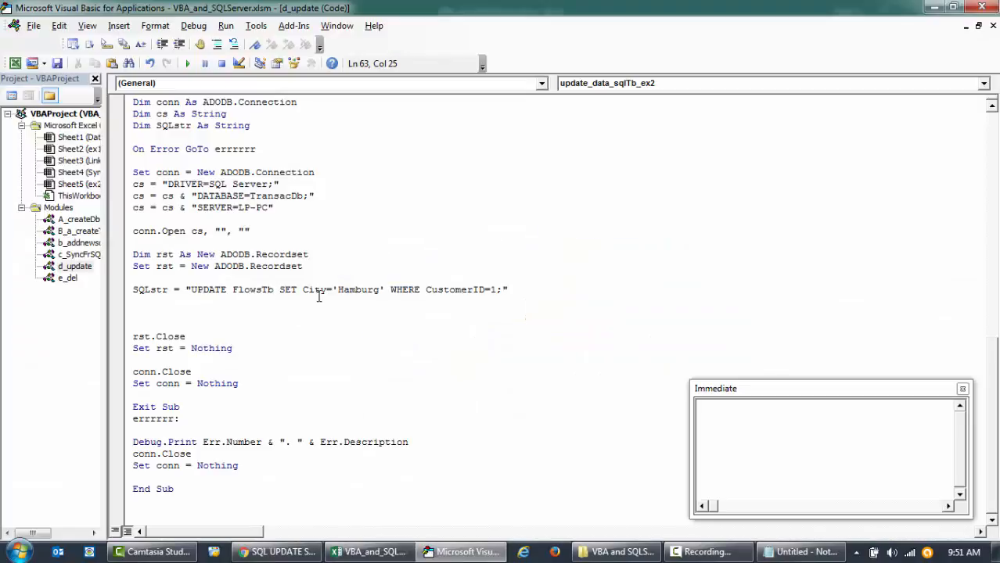
type("last_name")
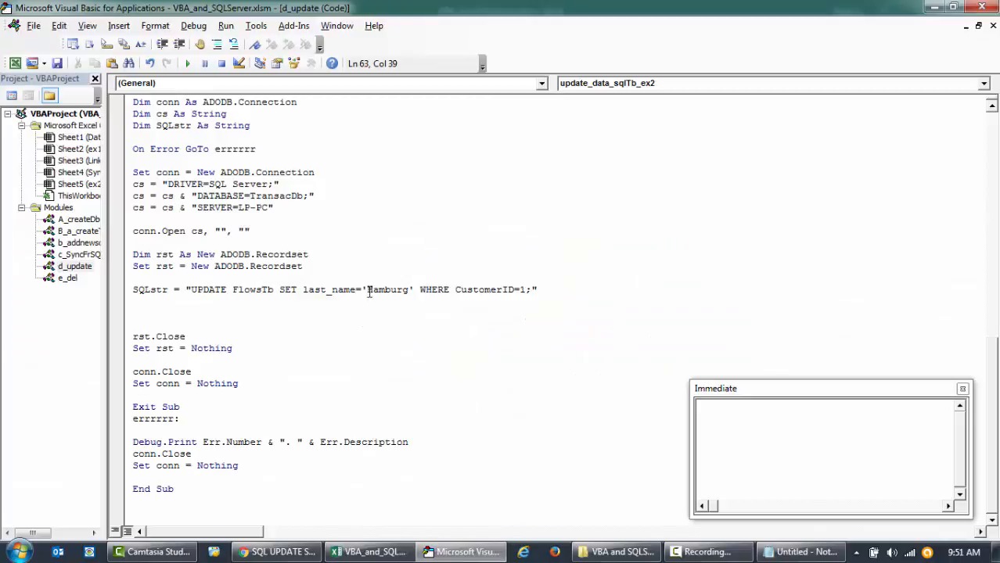
Step: Change the WHERE clause to first_name='Christopher' in place of the CustomerID condition
double_click(387, 289)
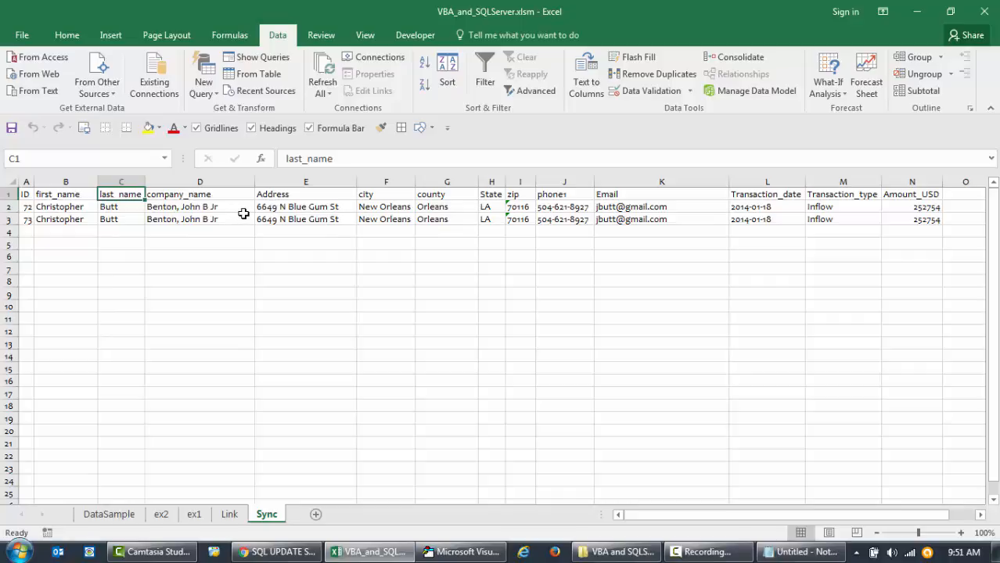
left_click(64, 206)
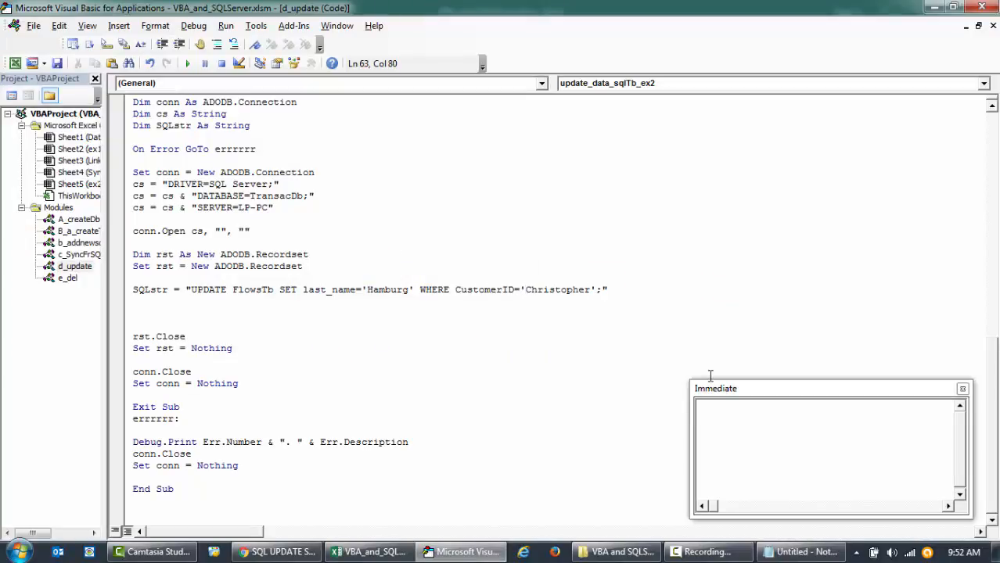
left_click(368, 552)
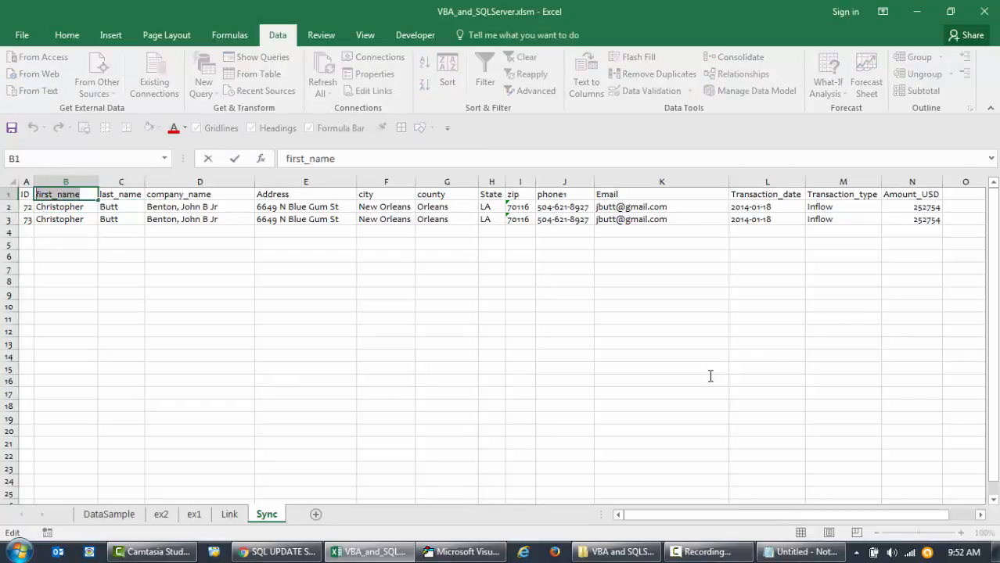
left_click(460, 551)
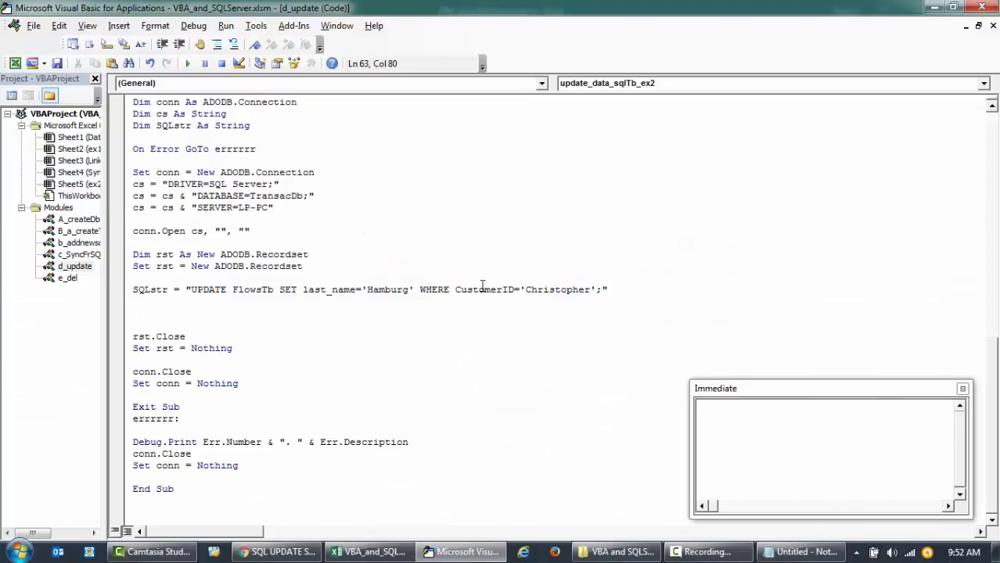
type("first_name")
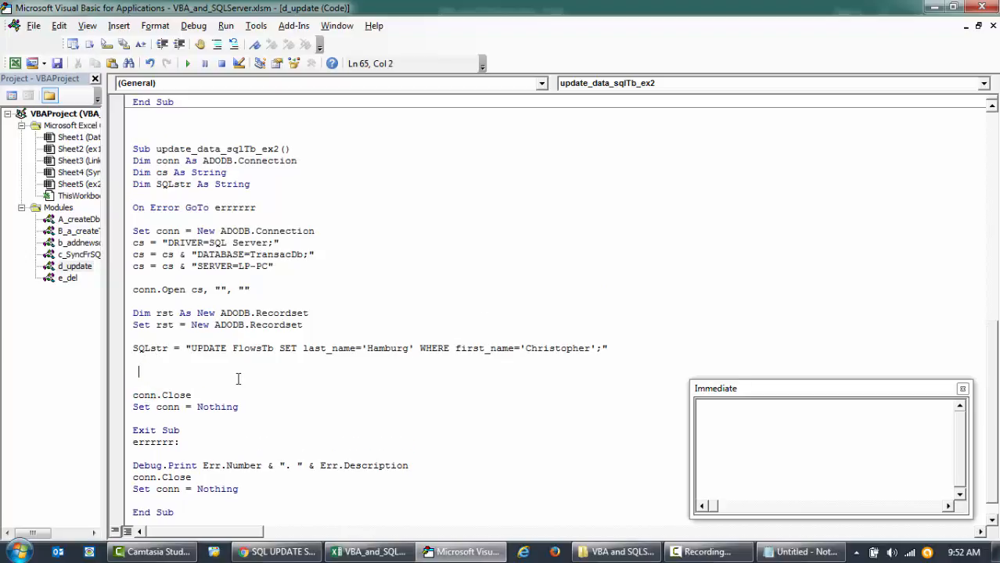
Step: Add conn.Execute SQLstr after the UPDATE string and check the workbook's Link sheet data
type("conn.ex")
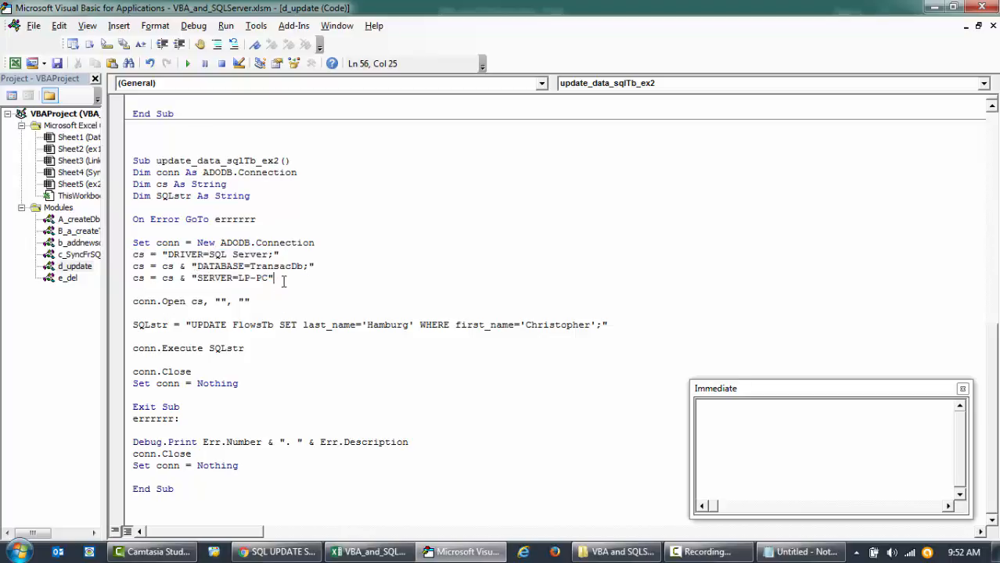
double_click(275, 266)
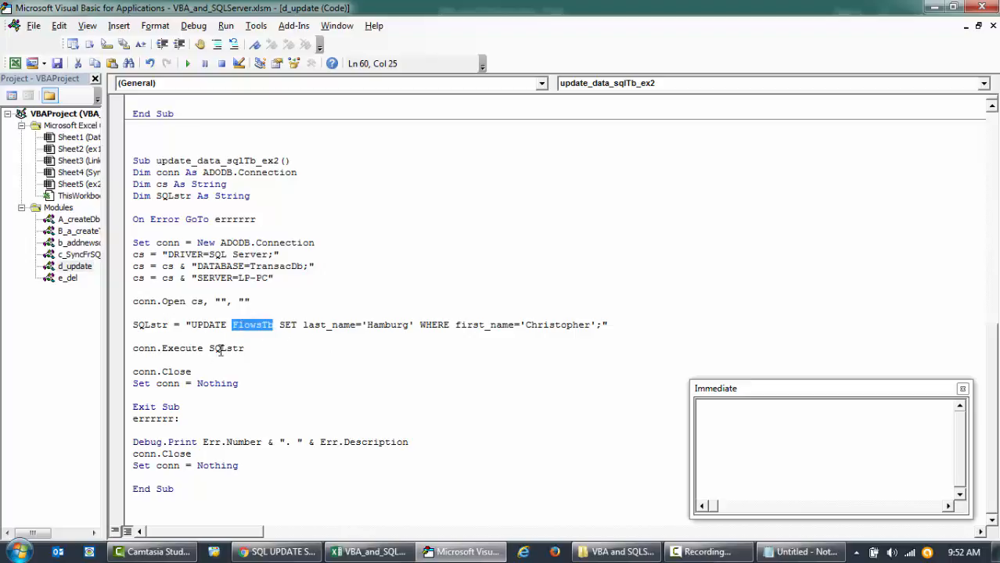
left_click_drag(192, 325, 603, 325)
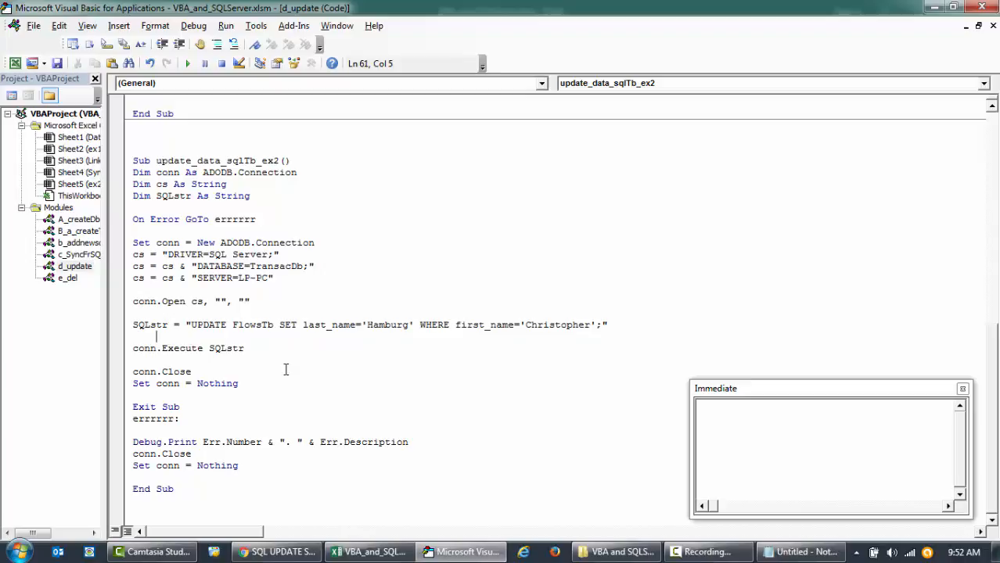
left_click(246, 348)
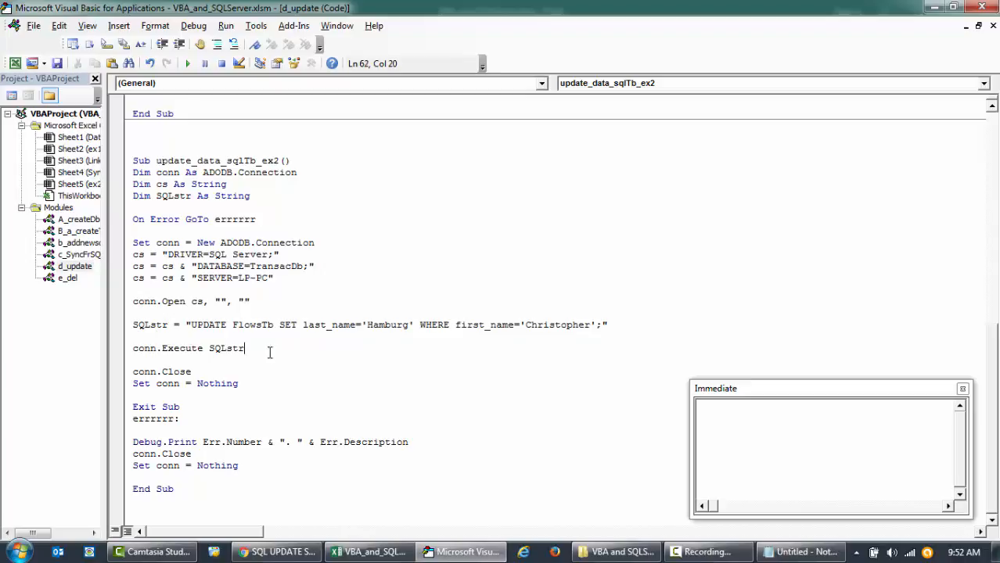
left_click(369, 553)
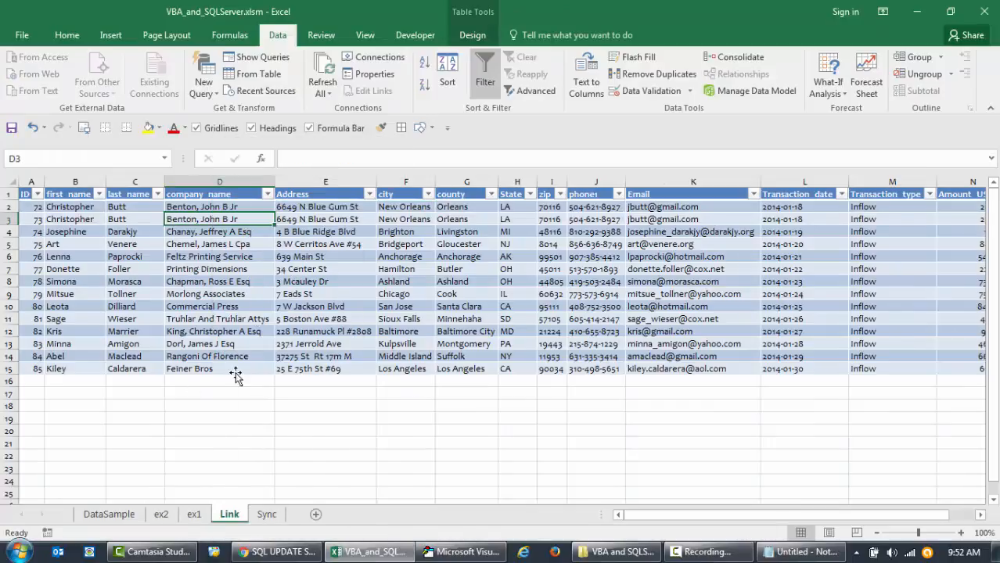
Step: Run the ex2 macro, read the 'Invalid object name FlowsTb' error and correct the table to FlowTb
left_click(404, 207)
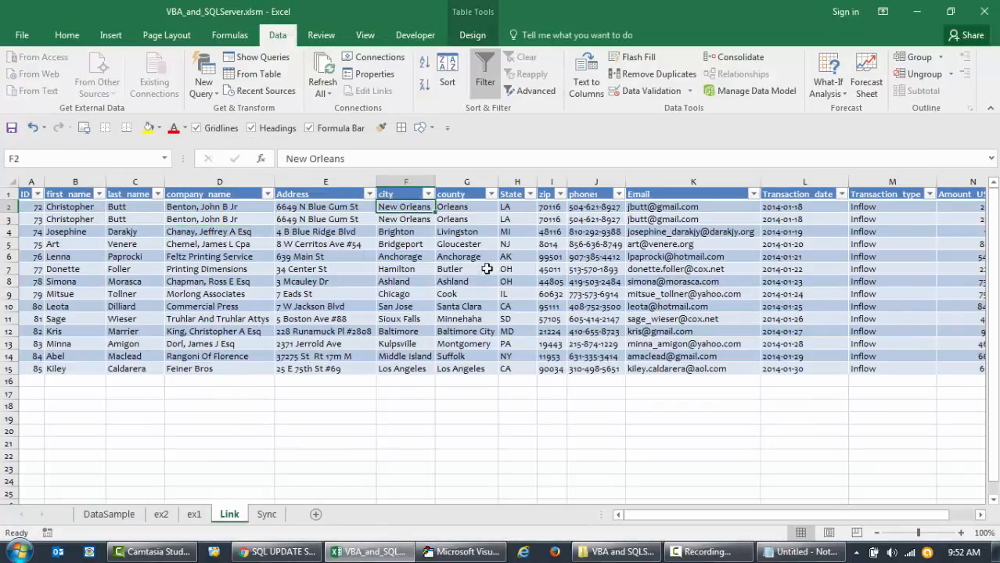
left_click(325, 420)
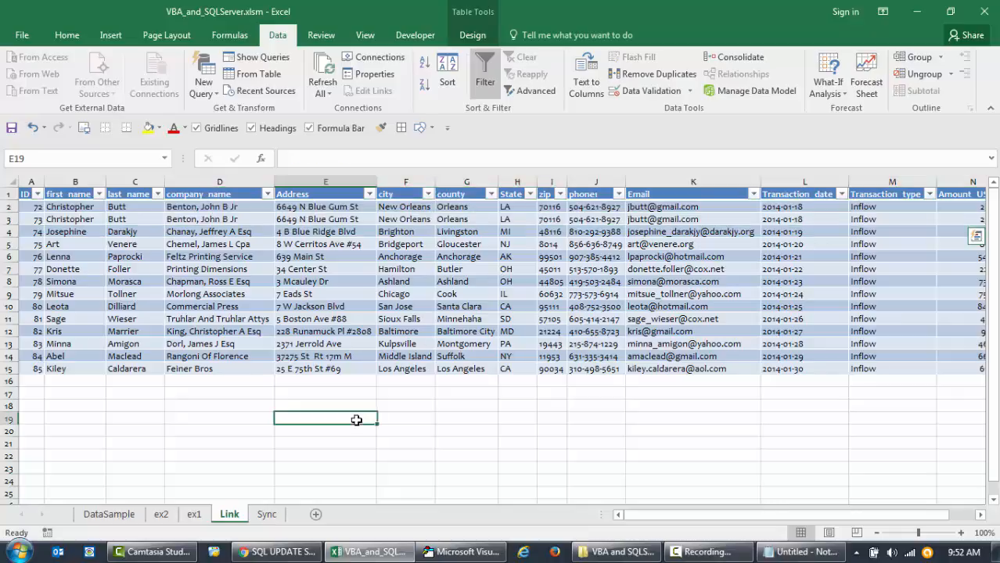
left_click(461, 551)
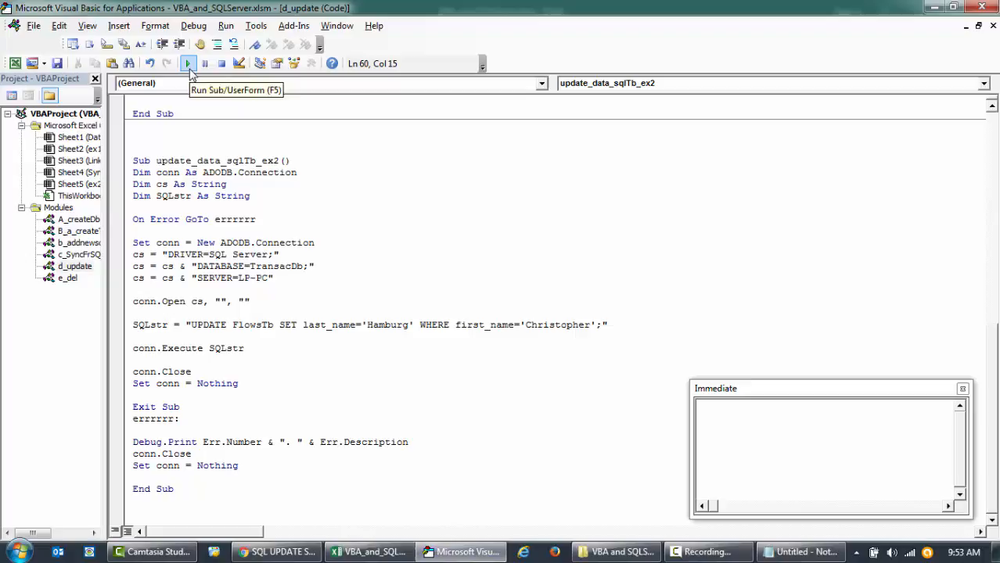
left_click(185, 63)
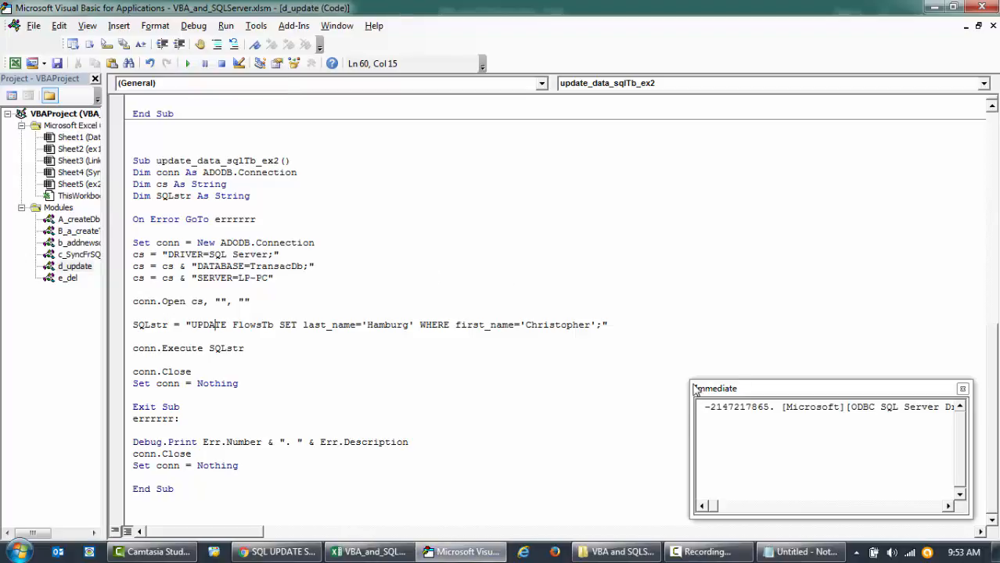
left_click_drag(714, 388, 378, 397)
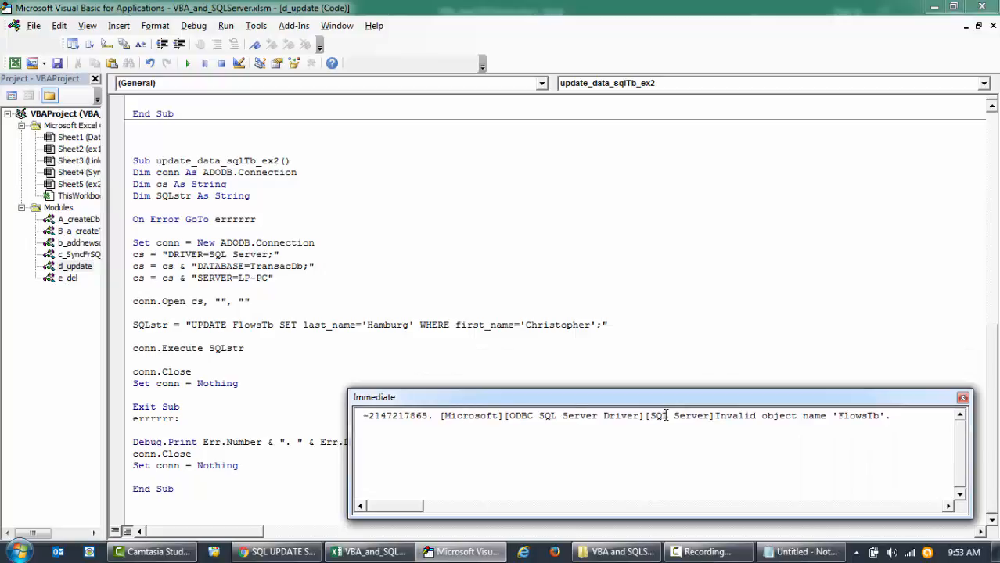
double_click(857, 416)
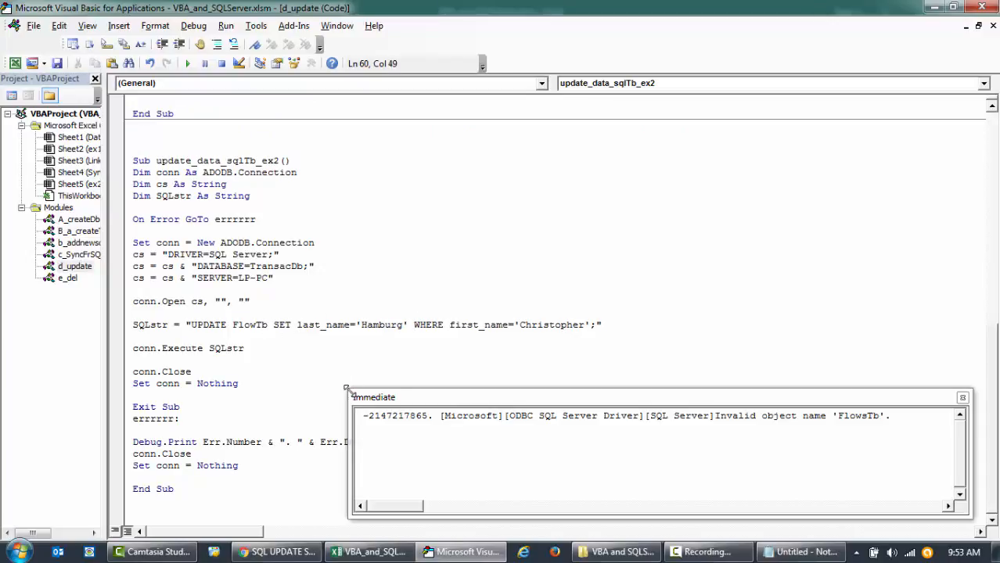
left_click_drag(374, 397, 603, 383)
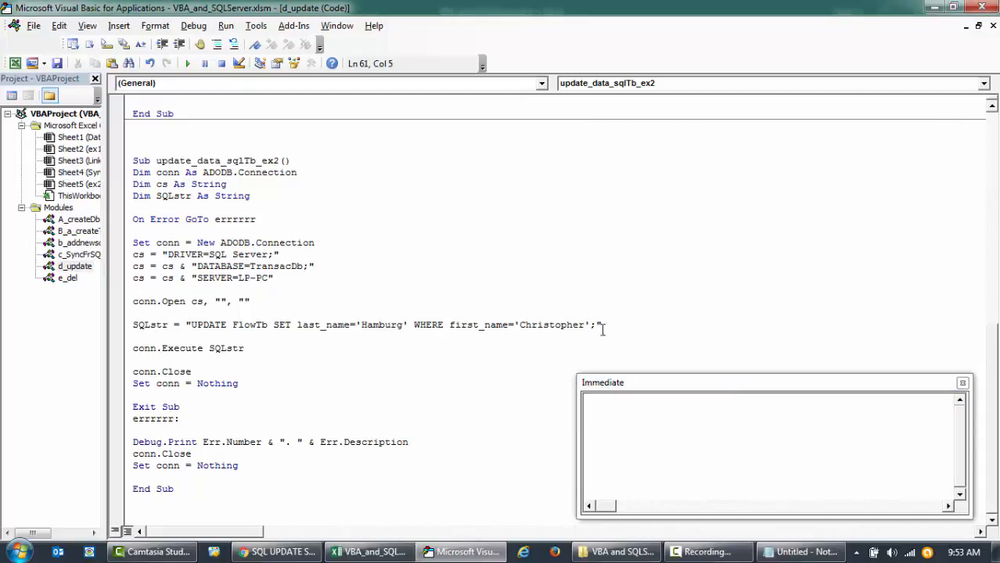
double_click(249, 324)
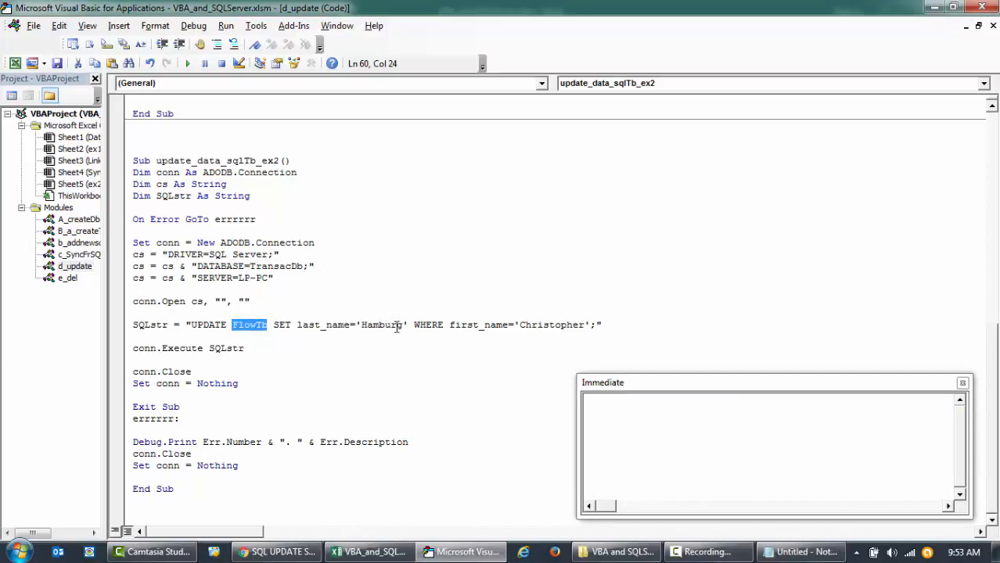
left_click(383, 325)
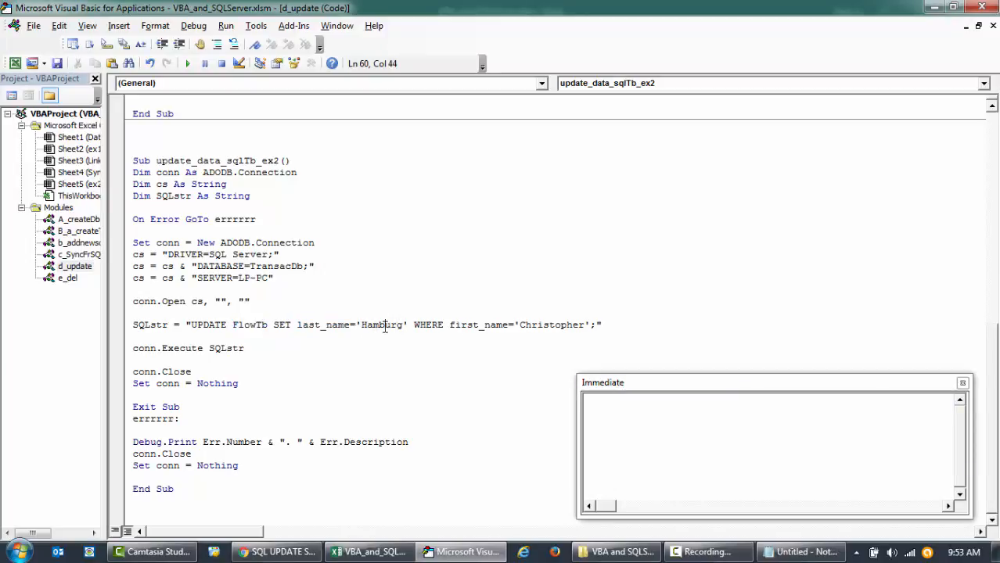
left_click(449, 324)
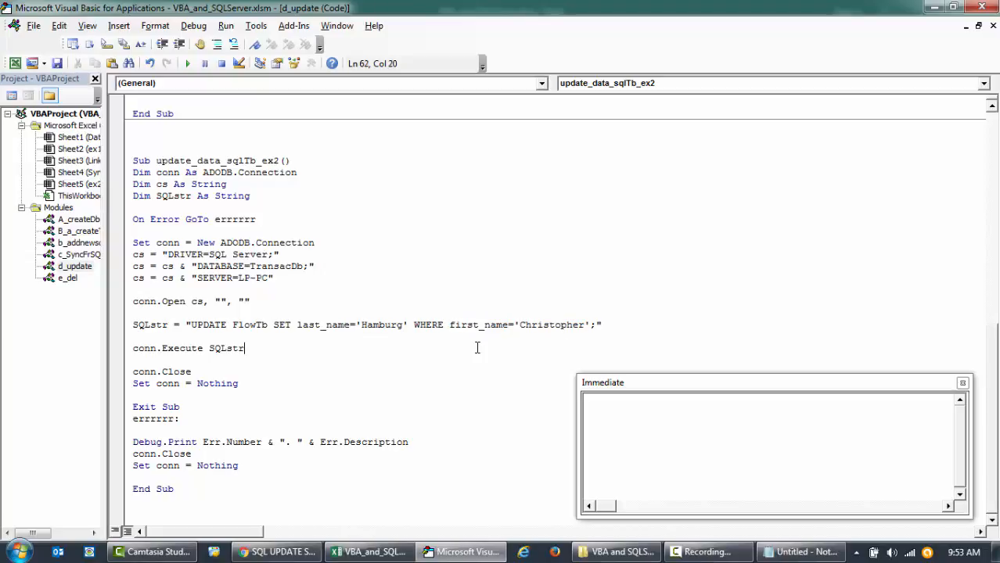
left_click(369, 552)
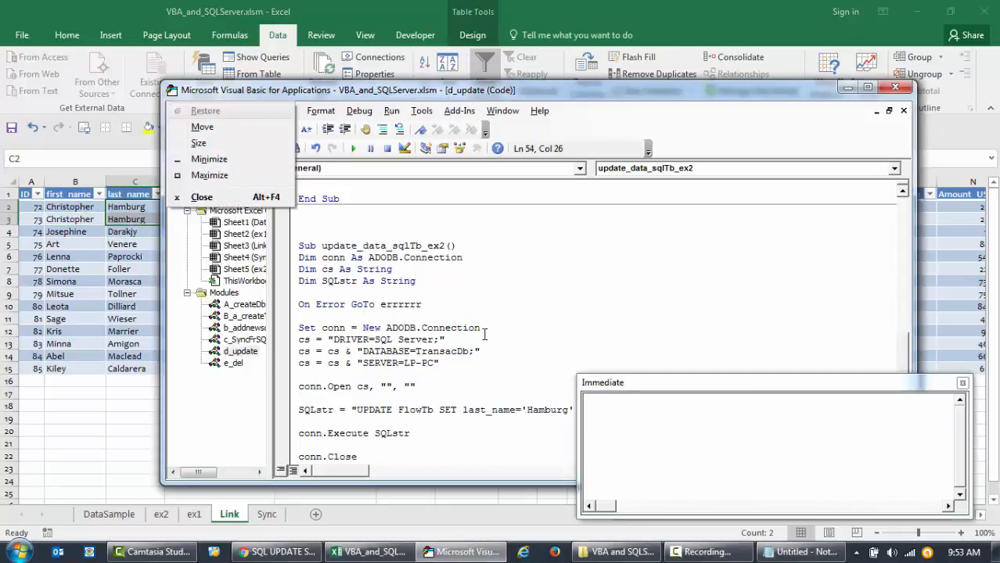
left_click(209, 175)
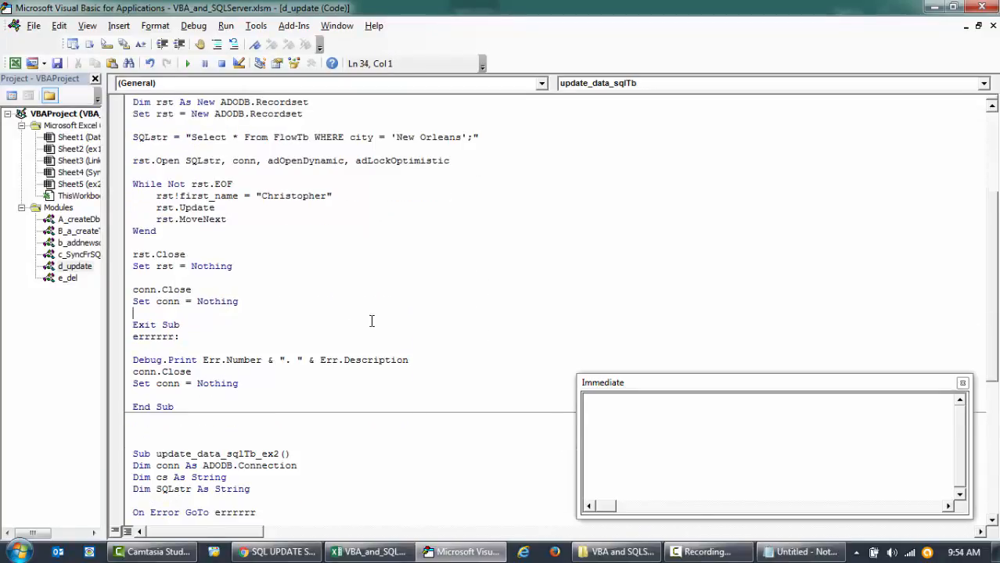
Step: Scroll back to the original recordset-loop update_data_sqlTb macro for comparison
scroll("down", 3)
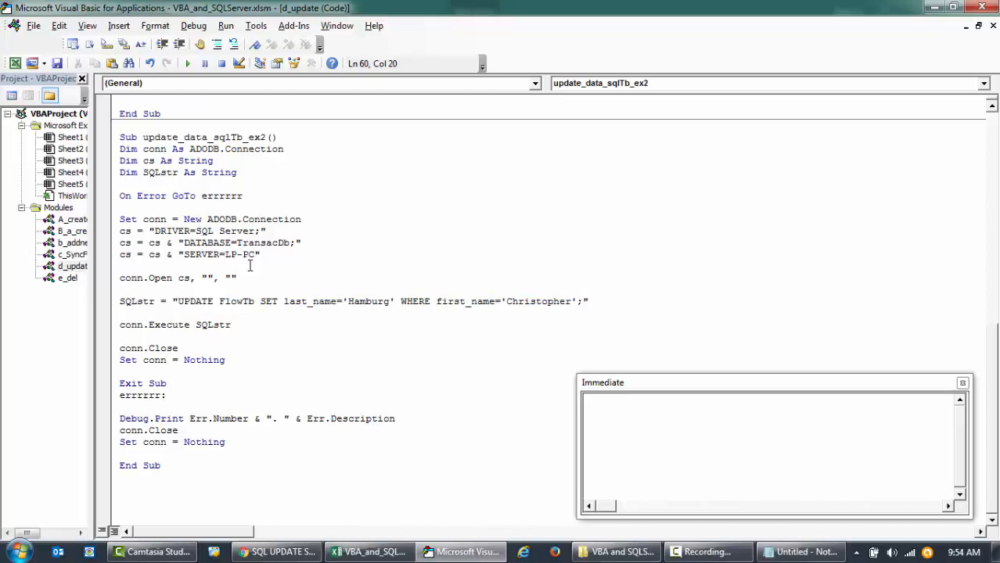
scroll("down", 3)
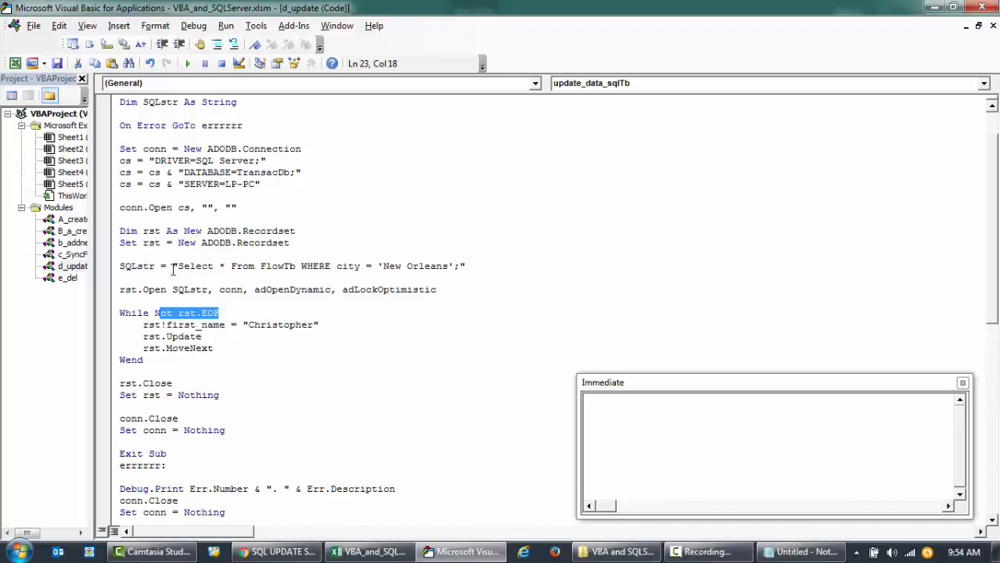
left_click(470, 266)
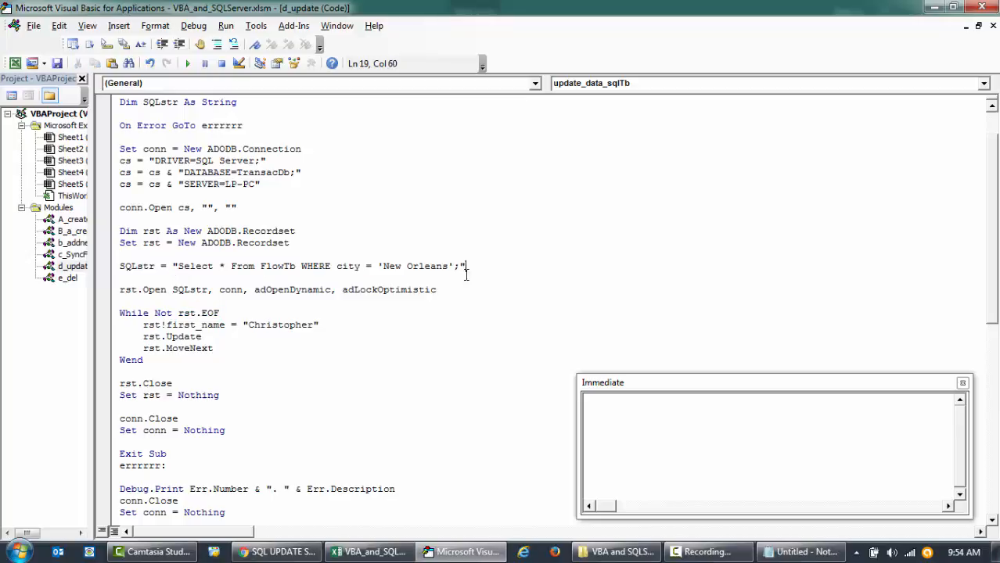